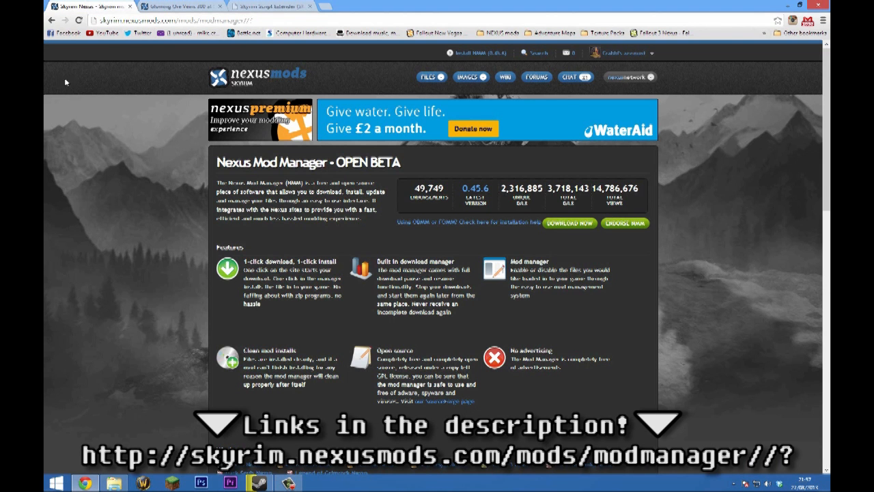
mouse_move(527, 153)
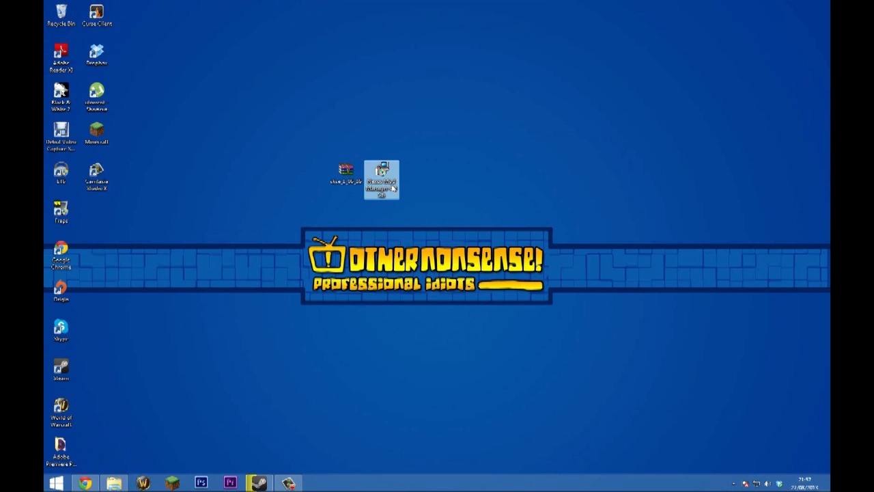
Step: Launch the Nexus Mod Manager installer in English, accept the license and pass the release notes
double_click(380, 177)
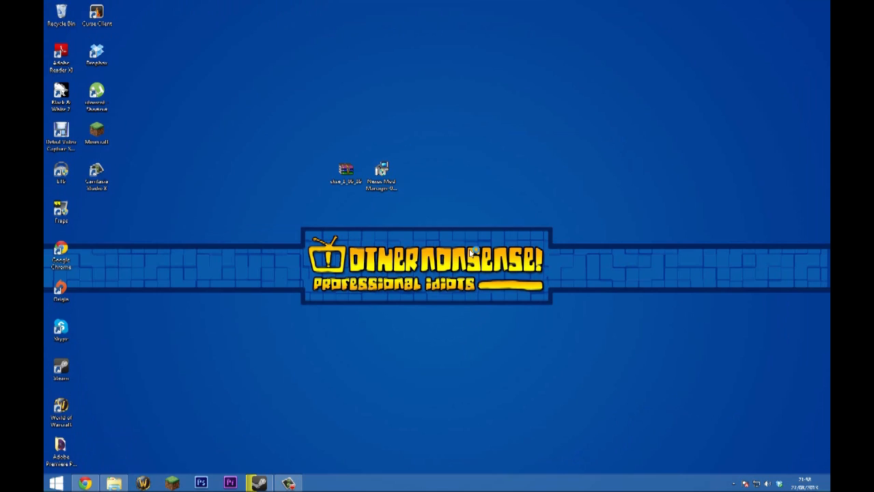
double_click(382, 171)
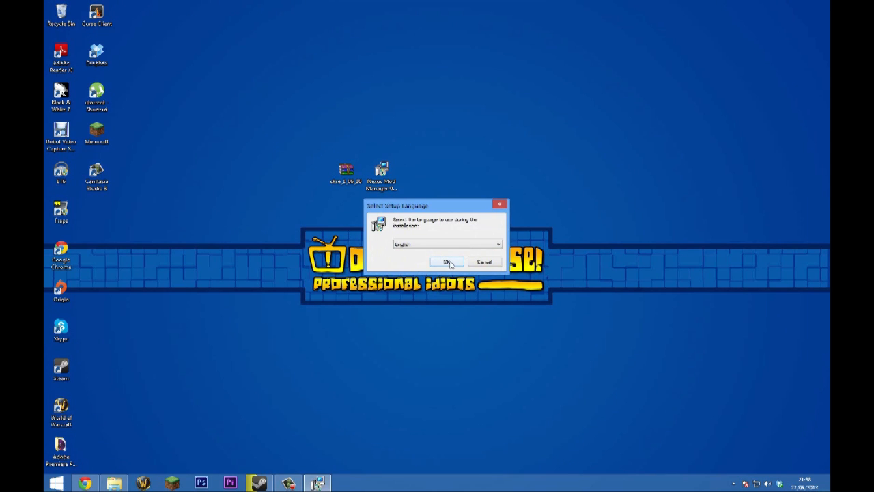
left_click(448, 262)
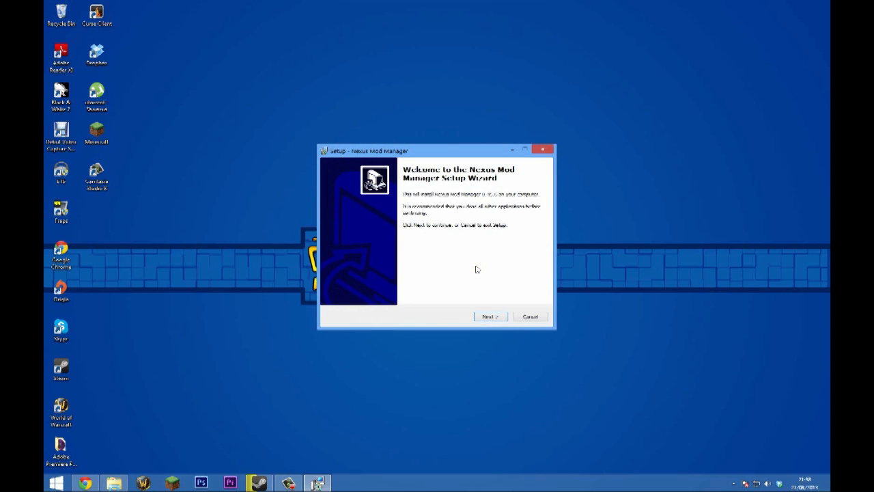
mouse_move(445, 199)
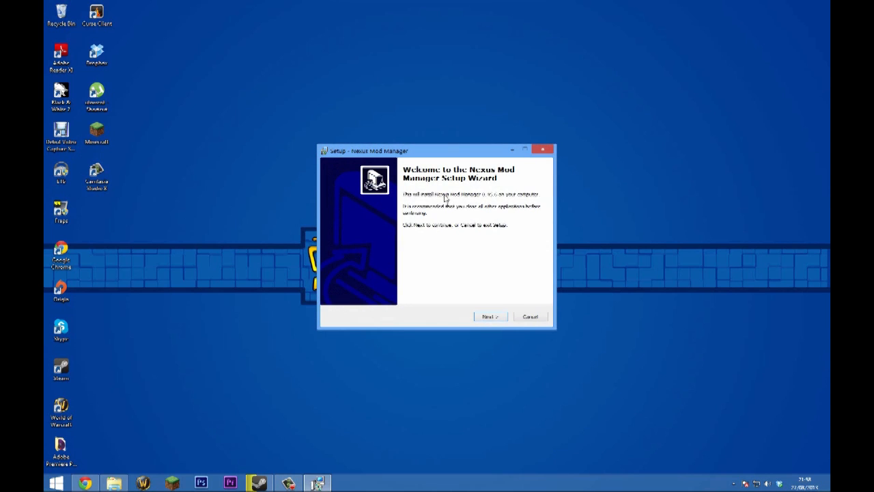
left_click(489, 317)
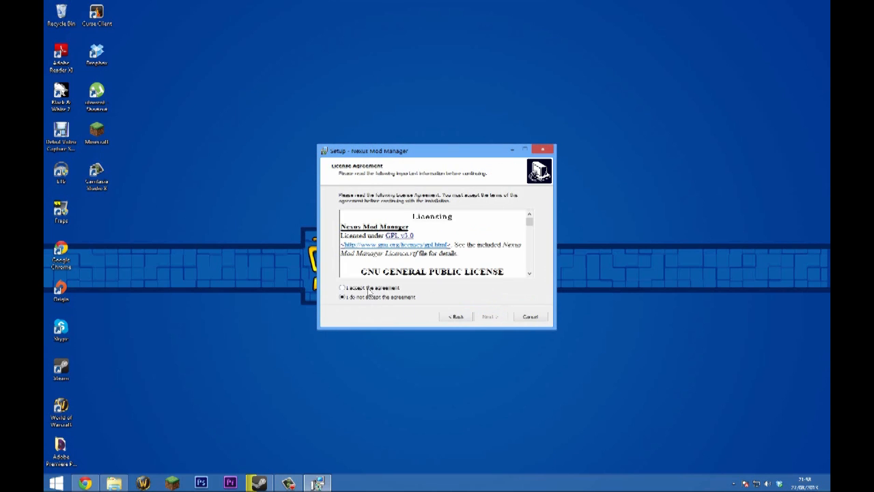
left_click(343, 286)
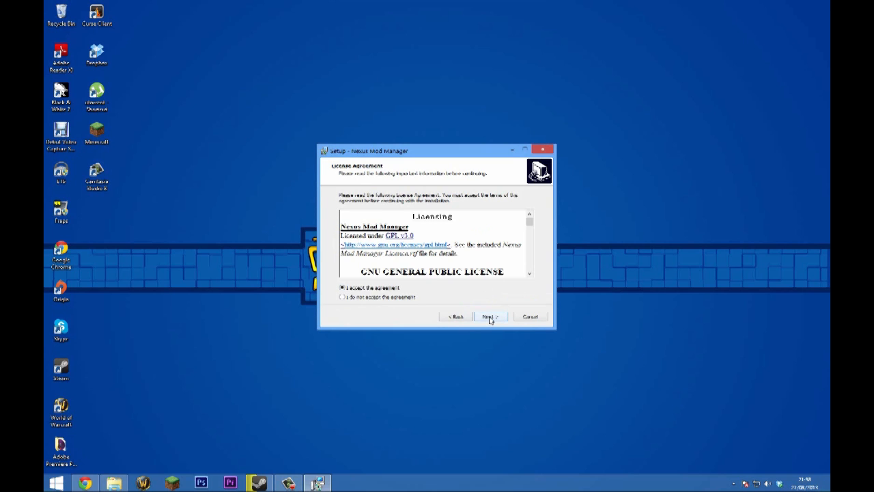
left_click(489, 316)
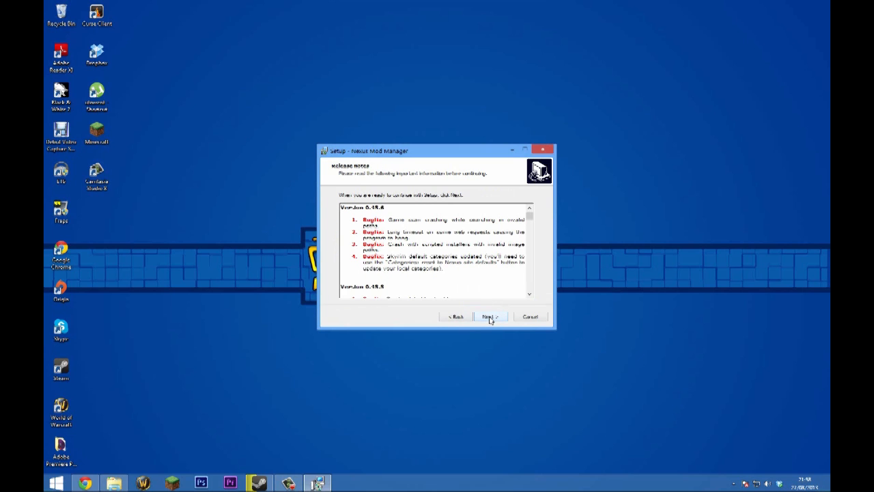
left_click(489, 316)
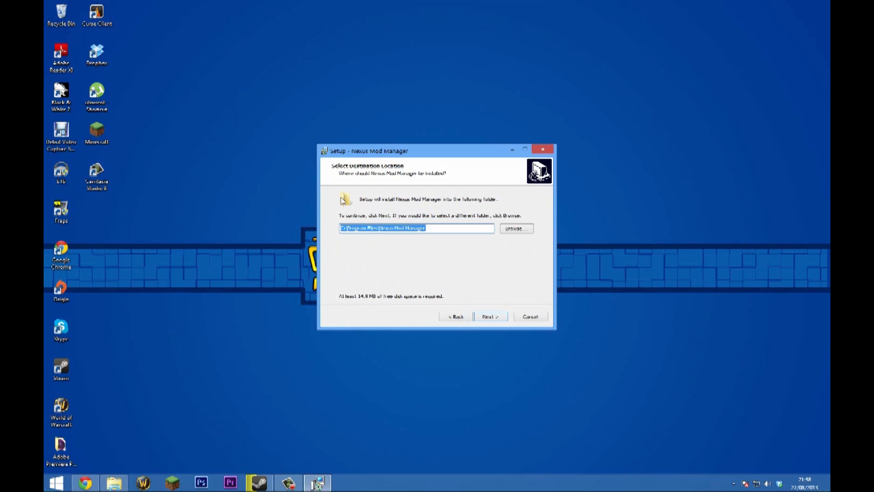
mouse_move(394, 205)
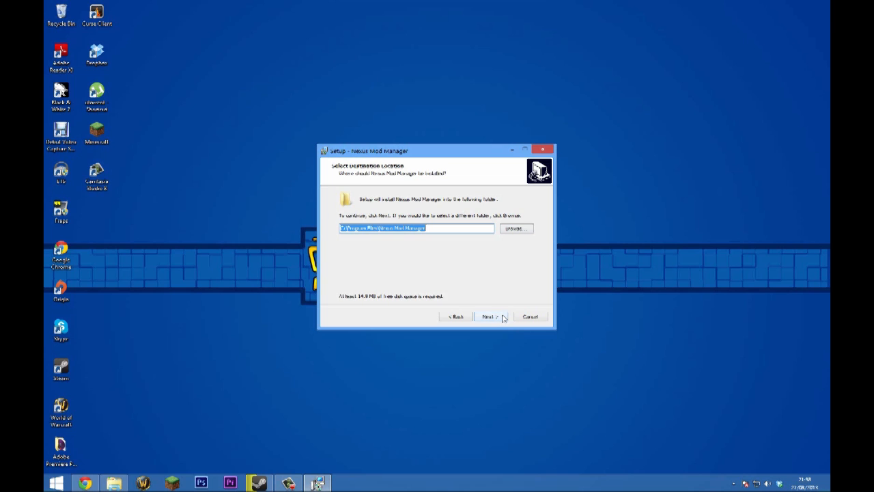
Step: Install with default folder, Start Menu folder and desktop shortcut, finishing without launching the manager
left_click(489, 316)
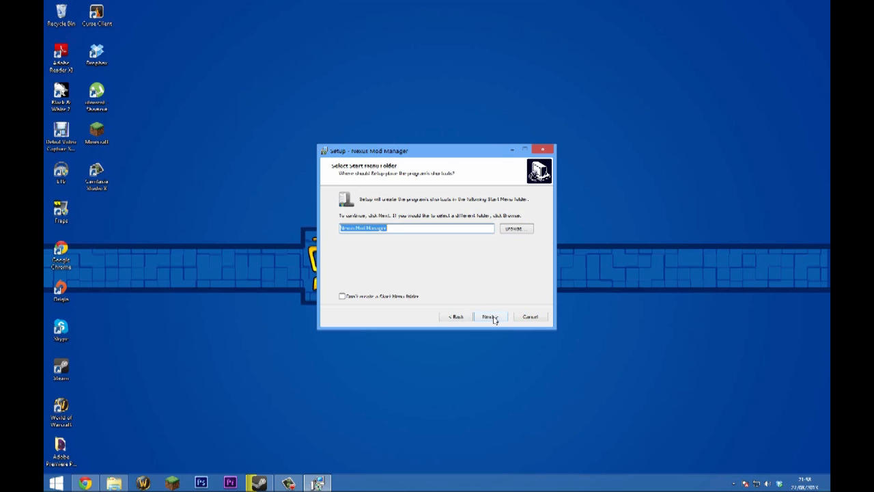
left_click(489, 317)
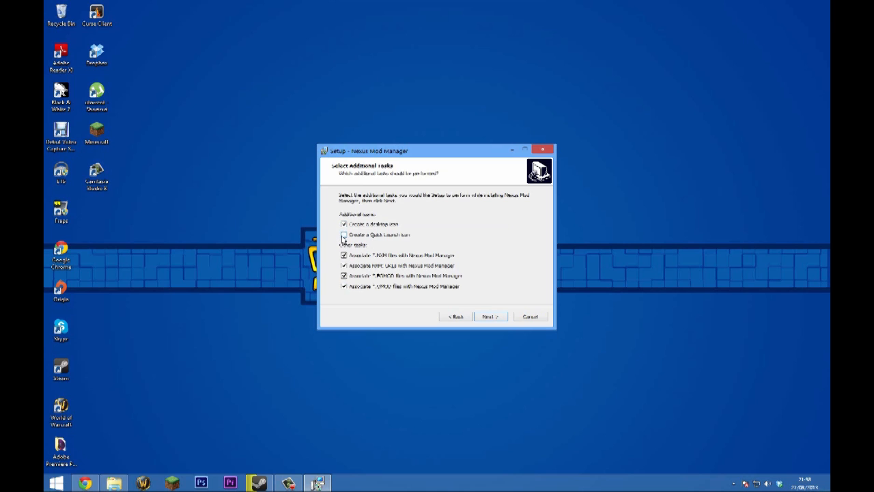
left_click(489, 317)
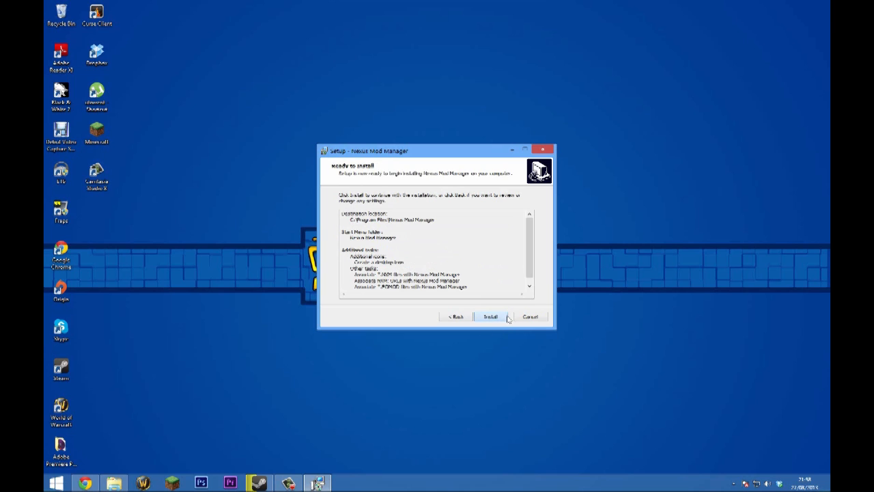
mouse_move(420, 311)
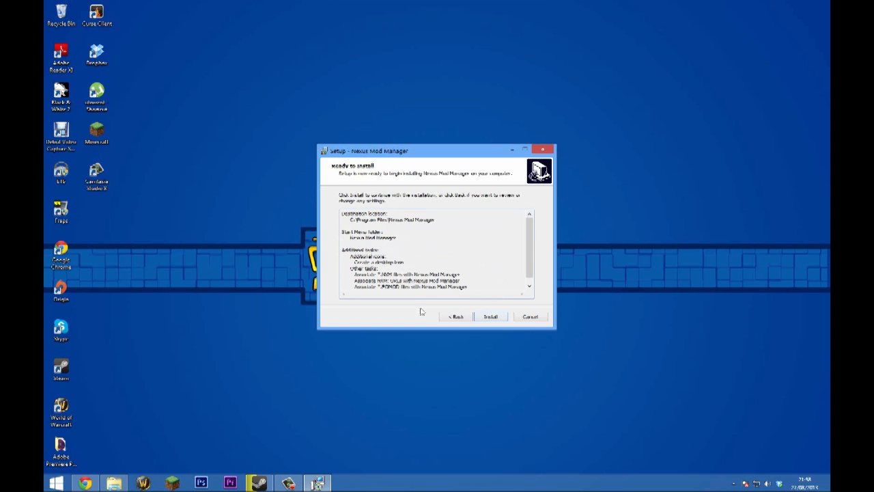
left_click(491, 317)
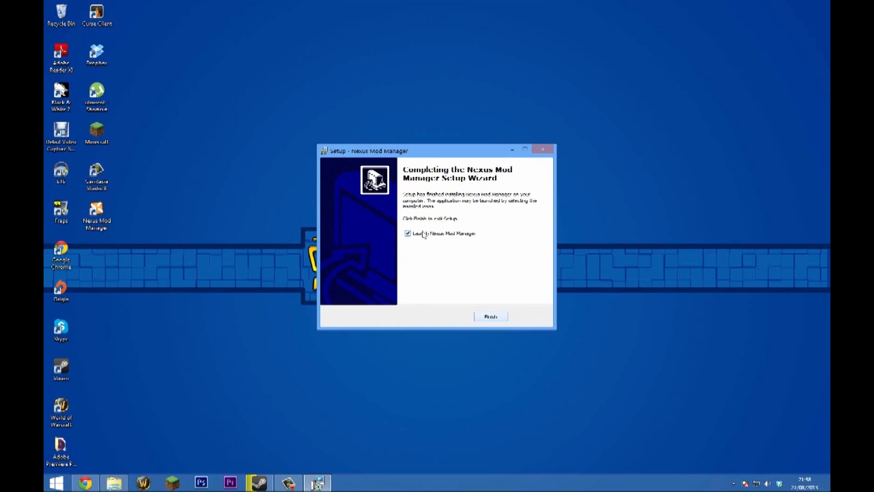
left_click(406, 232)
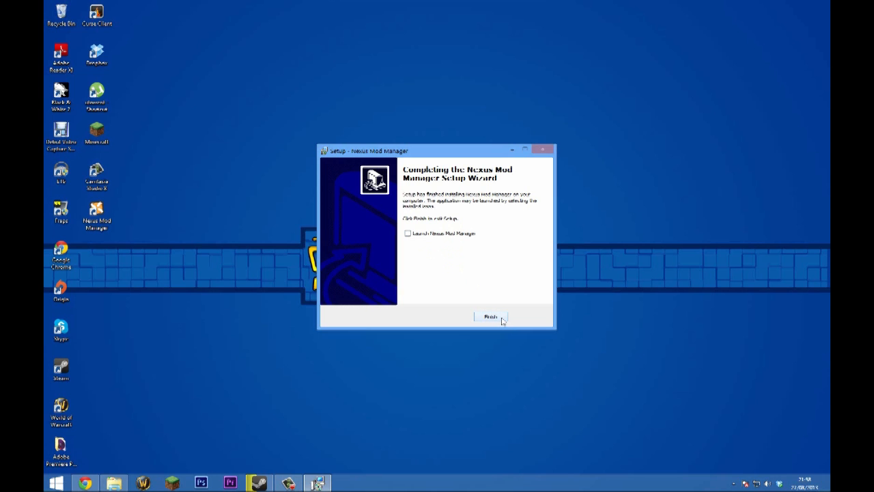
left_click(489, 317)
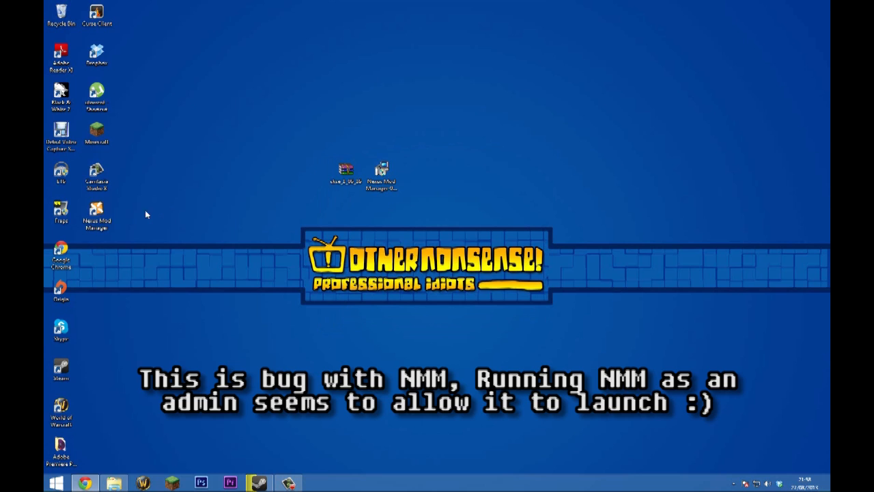
Step: Run the Nexus Mod Manager shortcut as administrator and accept the detected Skyrim install path
right_click(97, 213)
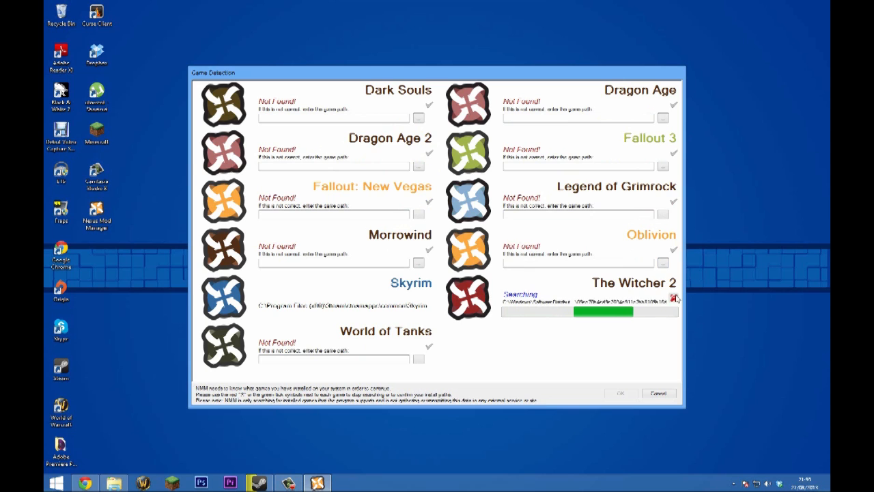
left_click(675, 298)
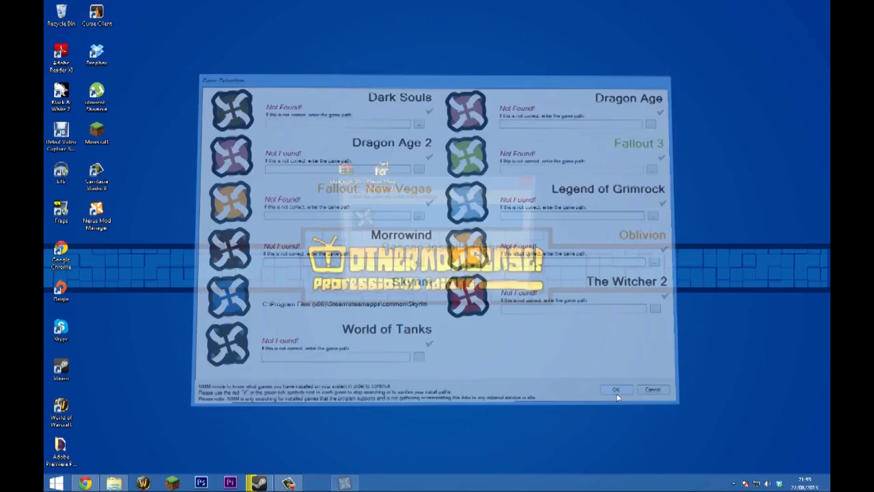
left_click(615, 389)
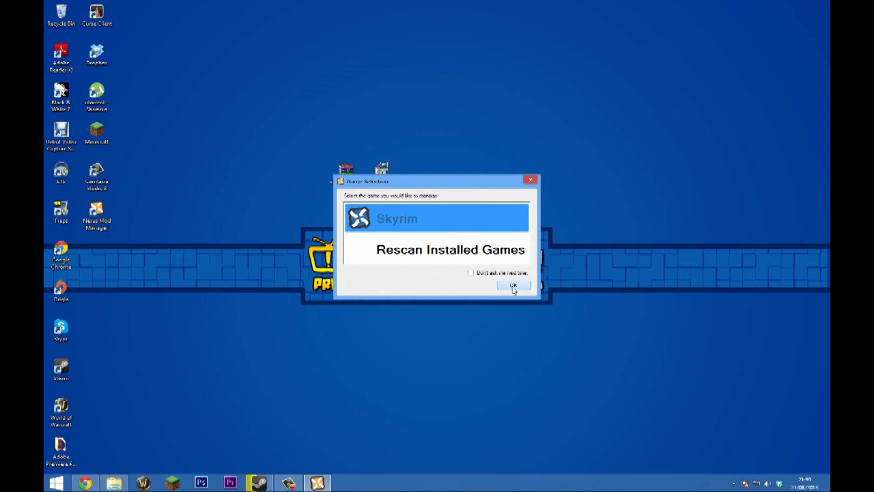
Step: Choose Skyrim as the managed game and keep its default mod and install info folders
left_click(514, 285)
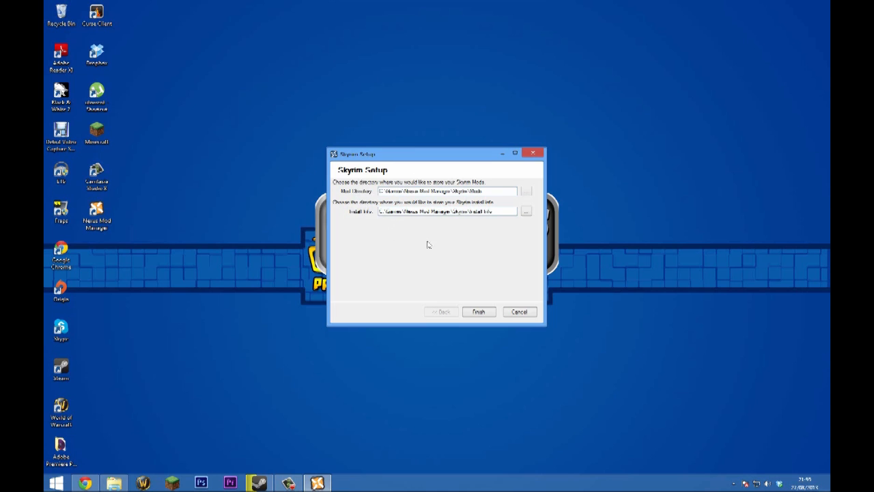
left_click(477, 311)
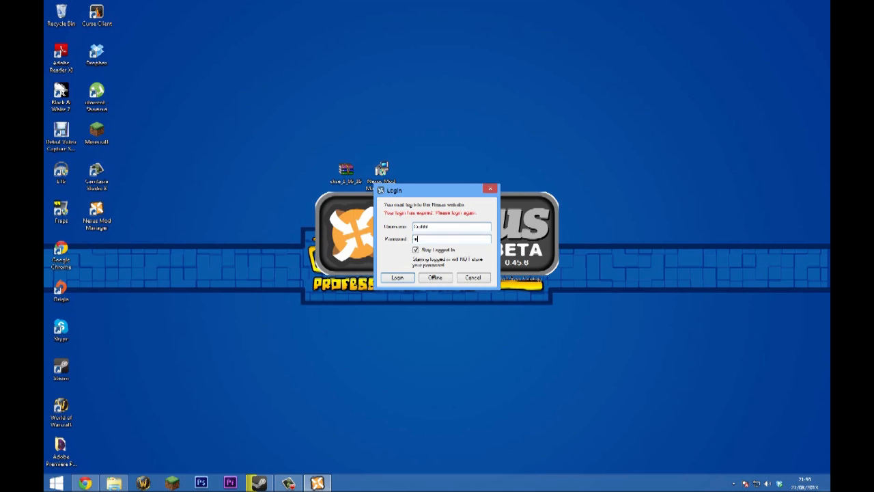
Step: Log in to the Nexus account and cancel the new-version check to reach the empty Mods list
left_click(397, 277)
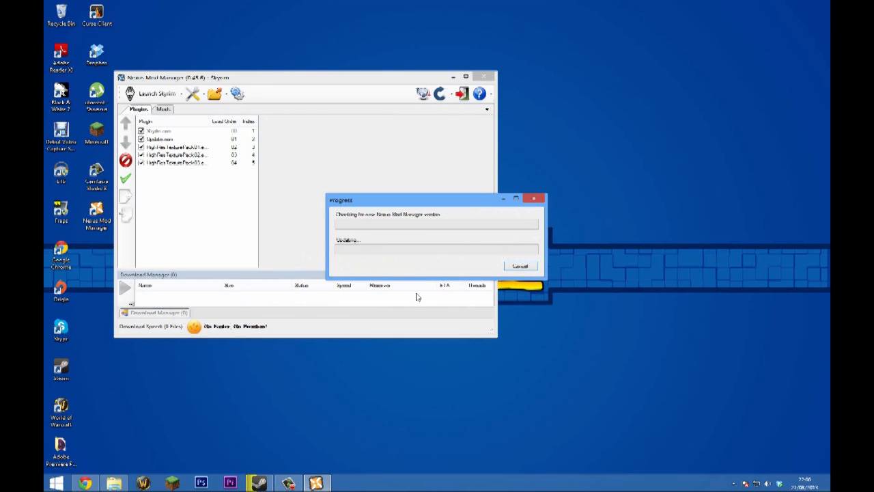
mouse_move(409, 232)
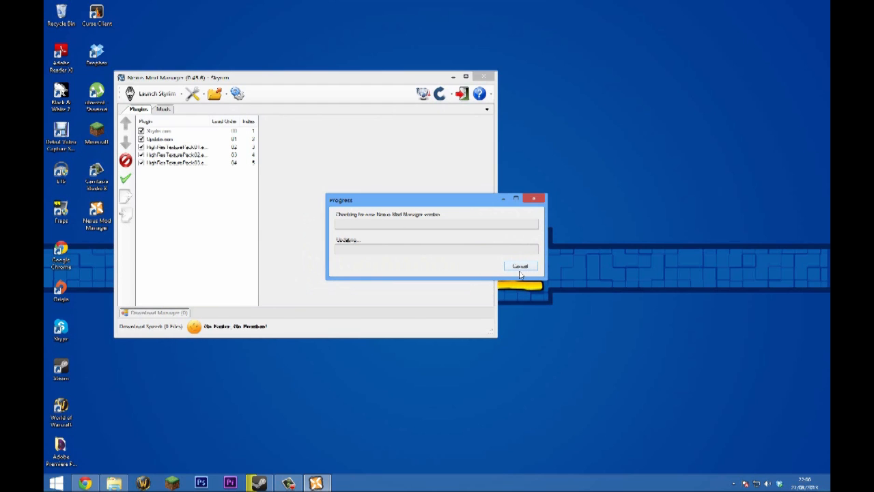
left_click(520, 265)
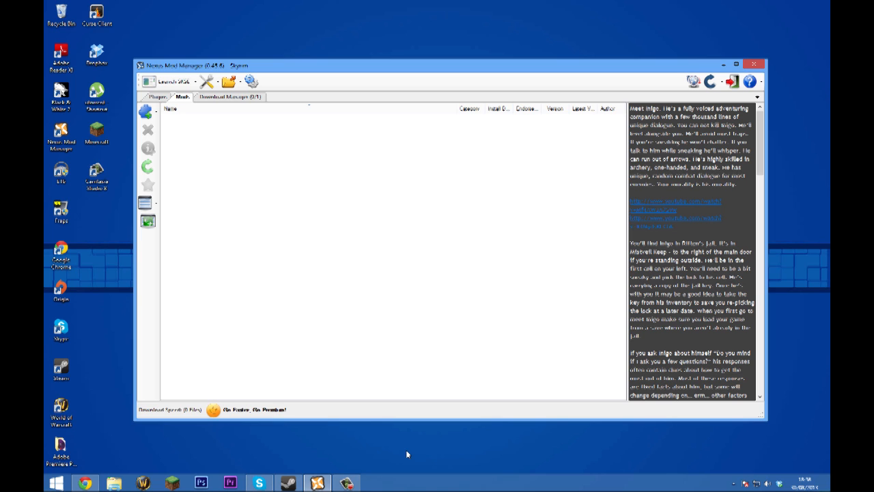
mouse_move(406, 443)
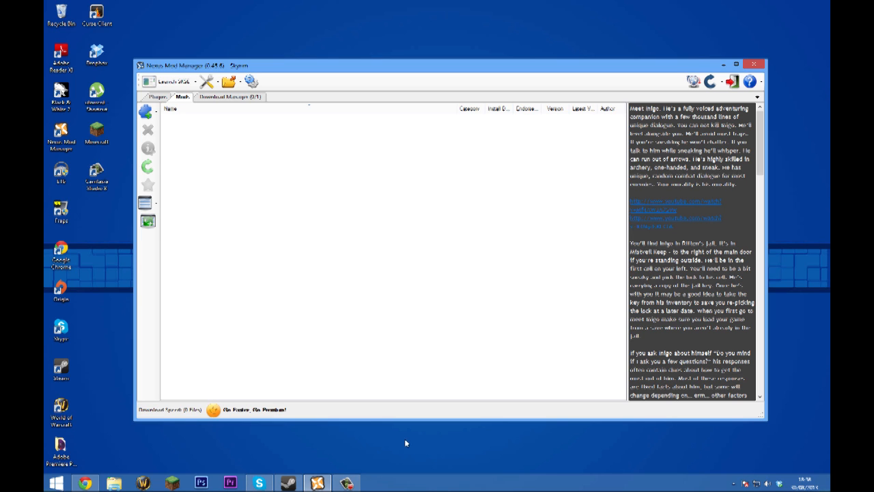
Step: Return to the INIGO mod page in Chrome and read through its Description
left_click(85, 482)
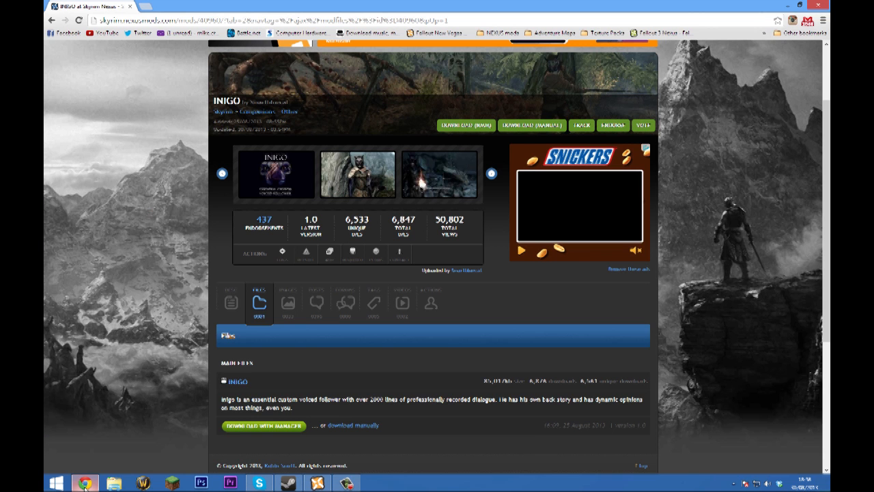
scroll("up", 3)
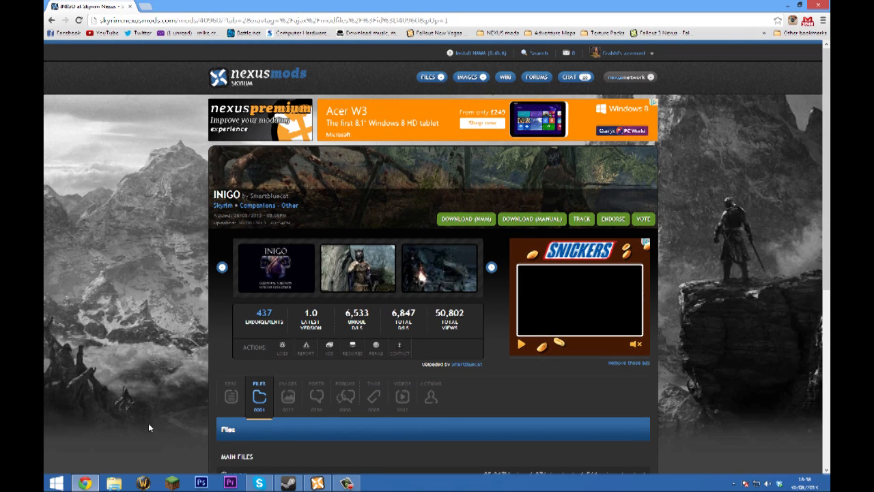
mouse_move(167, 420)
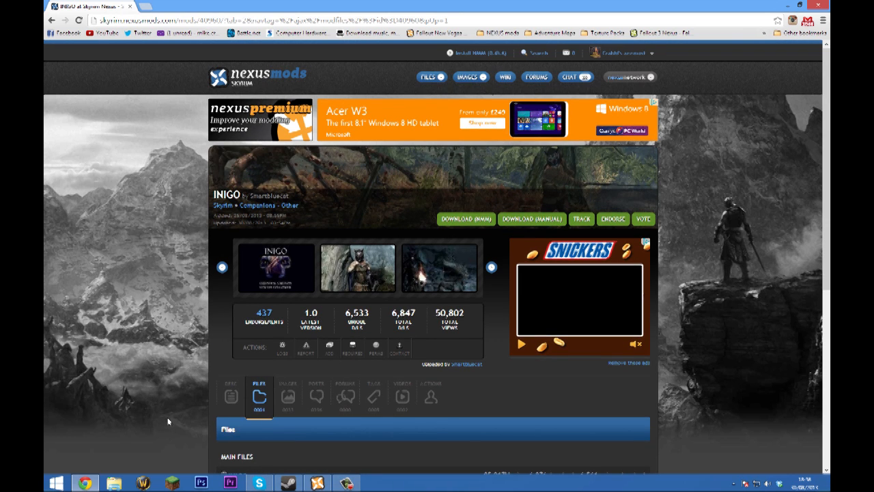
scroll("down", 3)
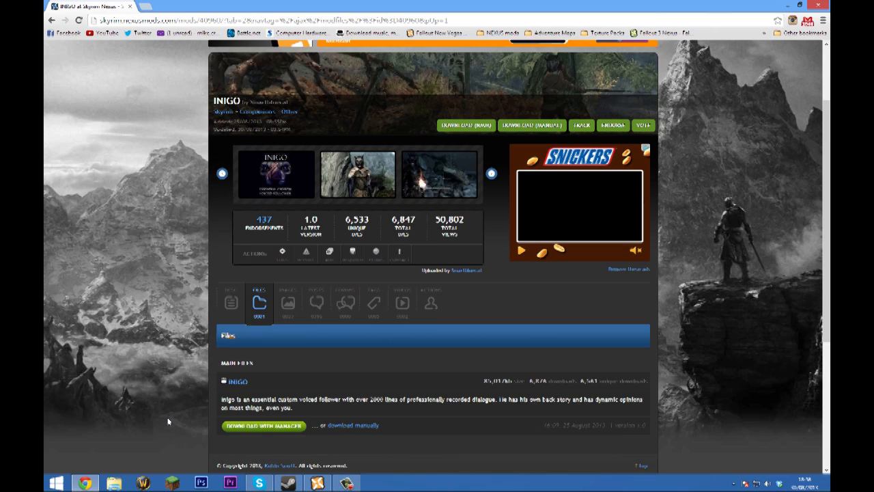
scroll("up", 3)
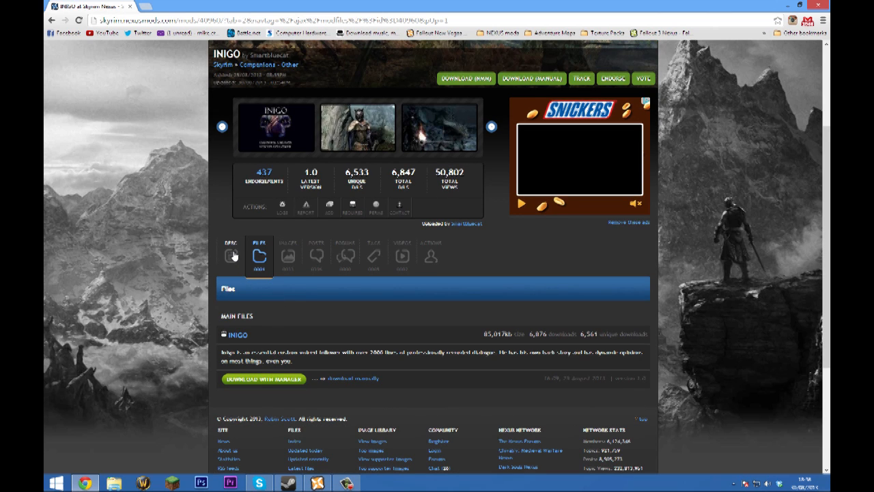
left_click(231, 257)
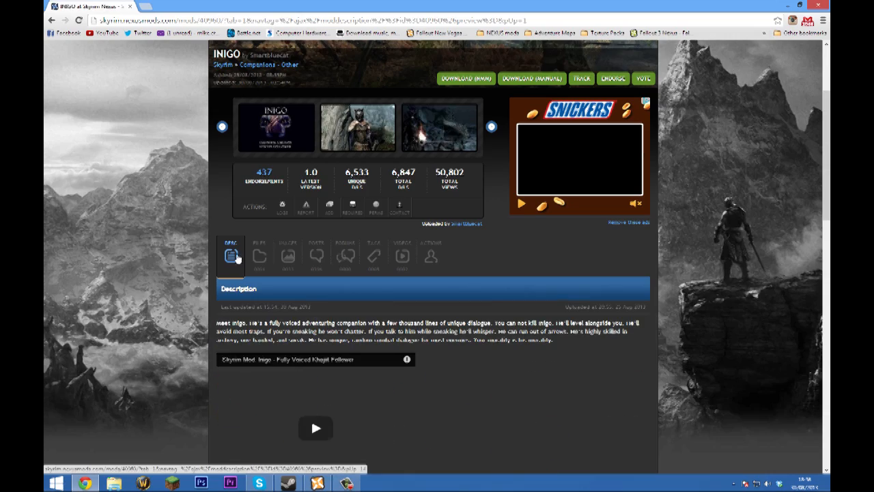
scroll("down", 3)
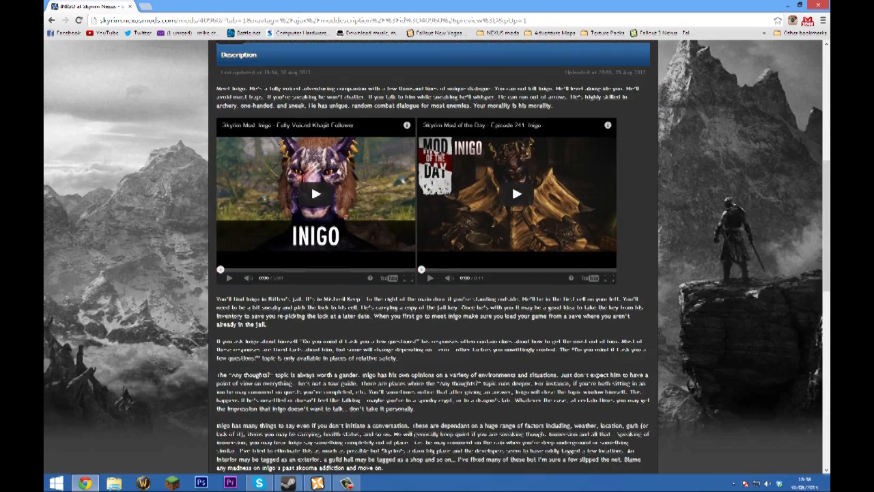
scroll("down", 3)
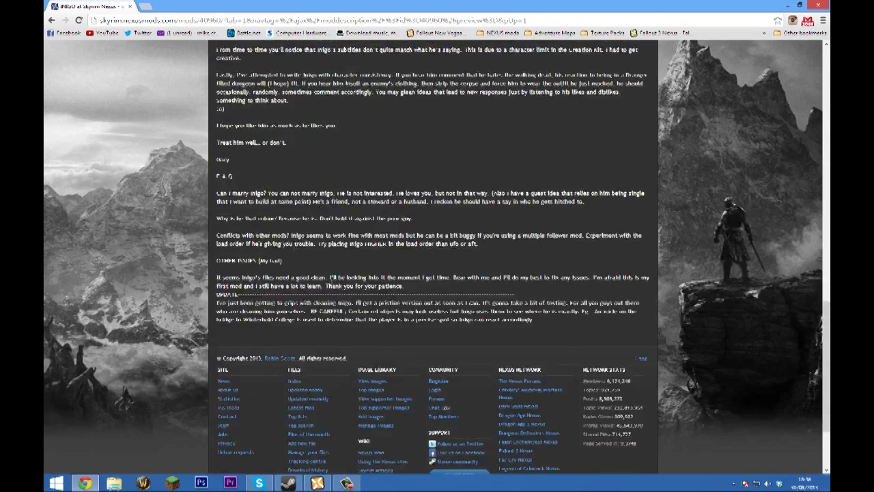
scroll("up", 3)
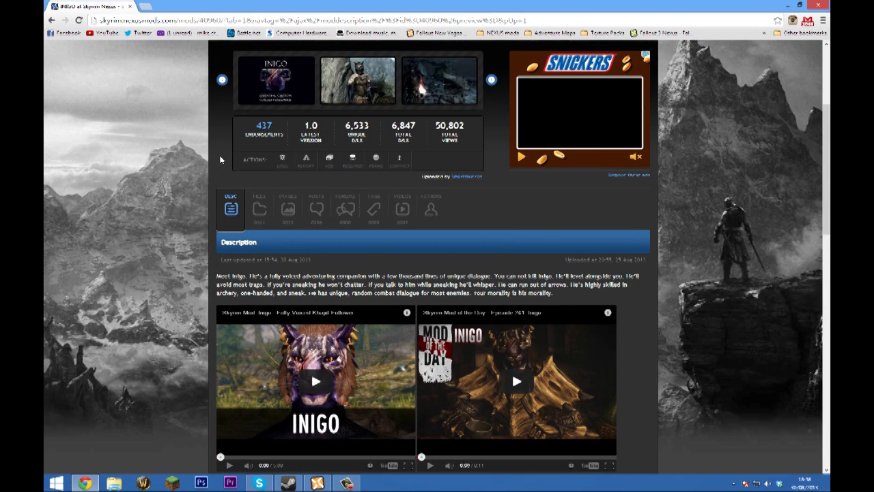
Step: Send the INIGO file to Nexus Mod Manager via Download with Manager
left_click(260, 208)
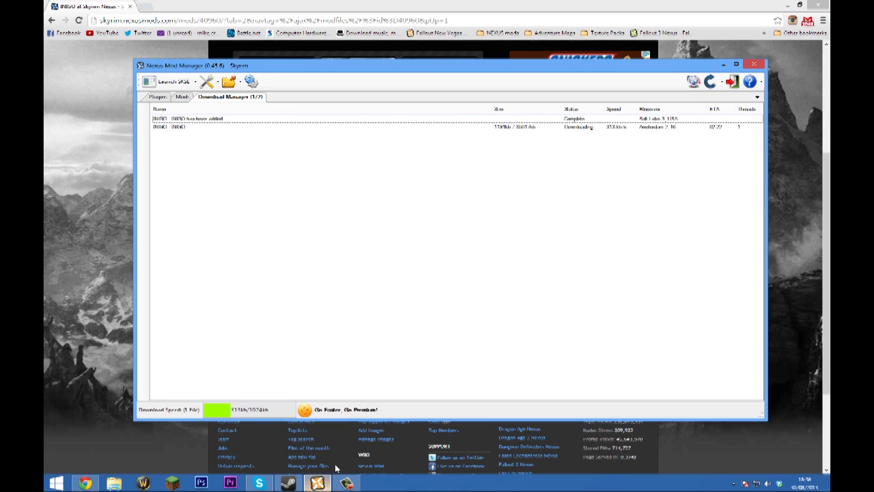
Step: Confirm the INIGO download finished, activate INIGO in the Mods list and acknowledge the success message
left_click(213, 127)
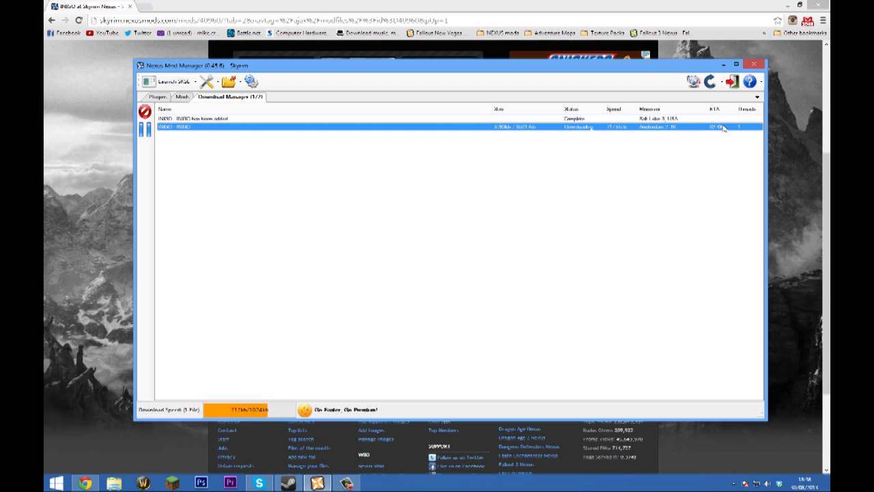
left_click(180, 95)
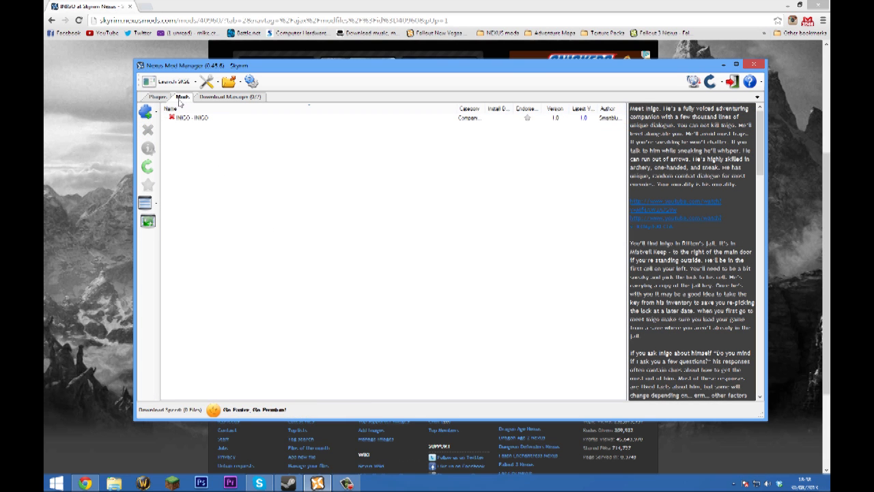
mouse_move(220, 123)
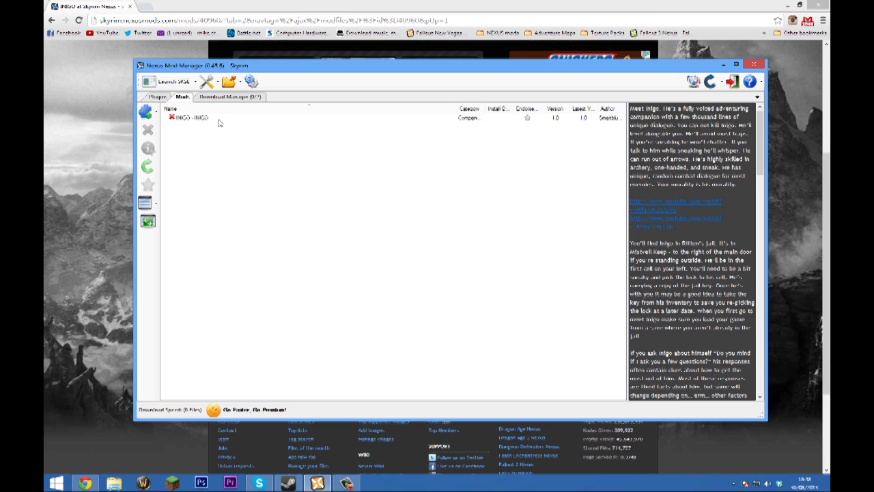
left_click(191, 118)
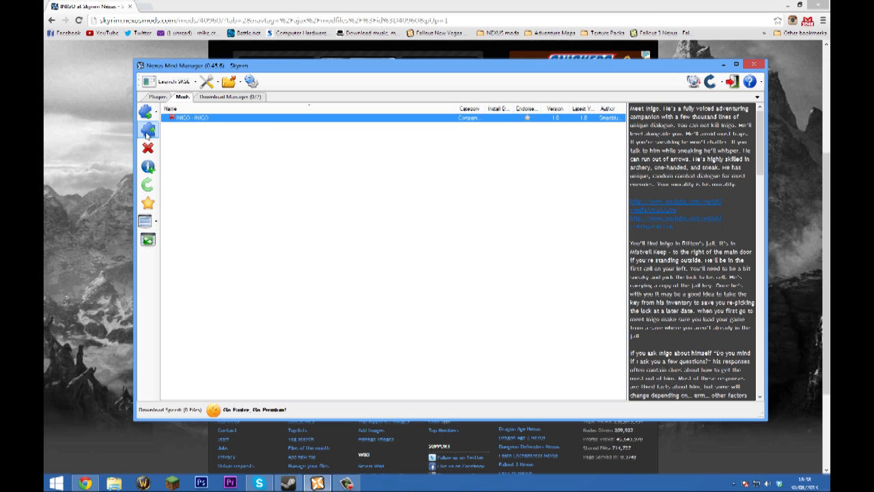
mouse_move(148, 131)
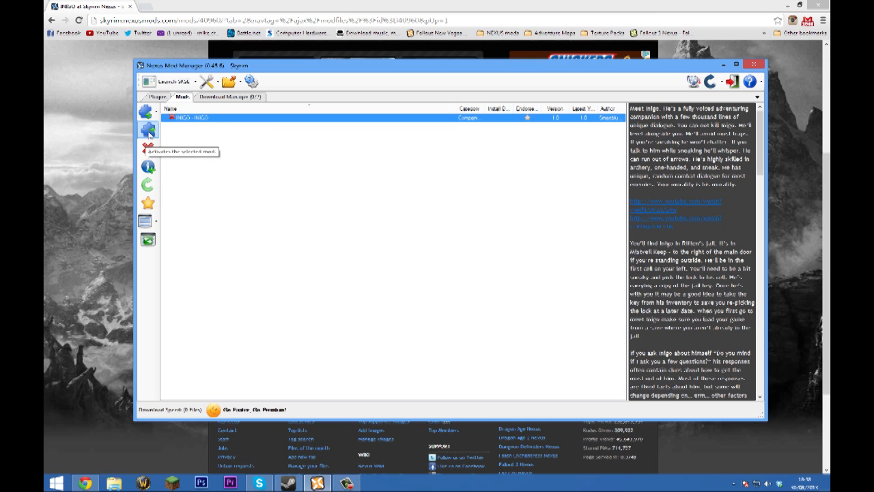
left_click(147, 129)
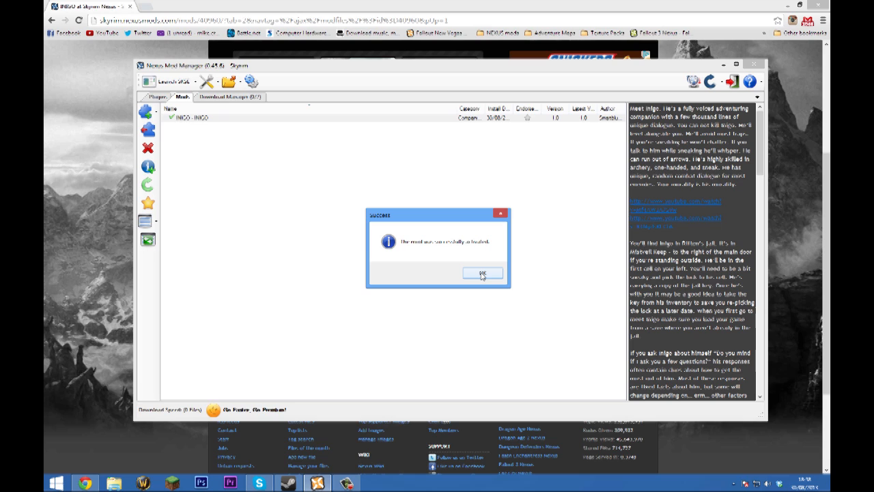
left_click(482, 273)
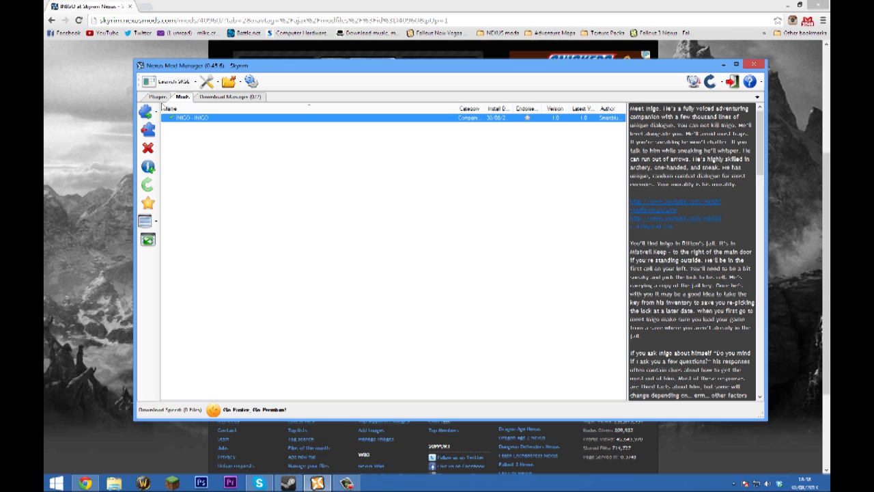
left_click(158, 96)
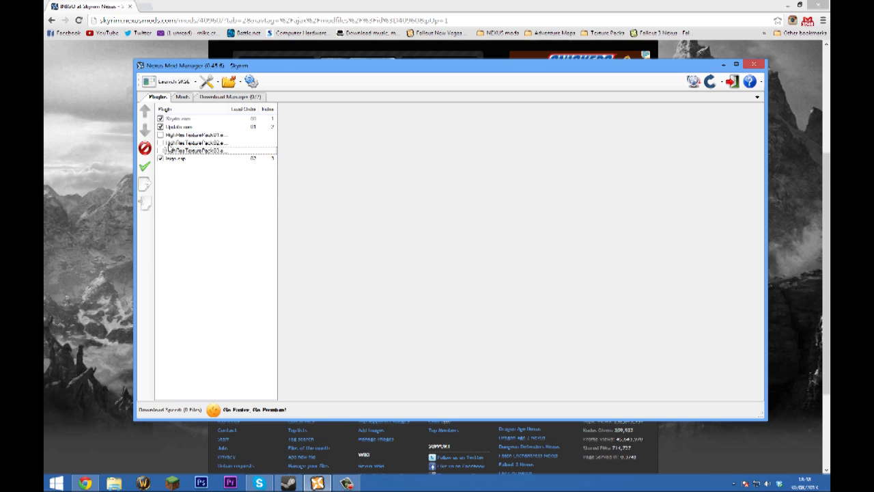
Step: View Inigo.esp's masters in the Plugins list, then show the Mods list with Glowing Ore Veins 300
left_click(198, 158)
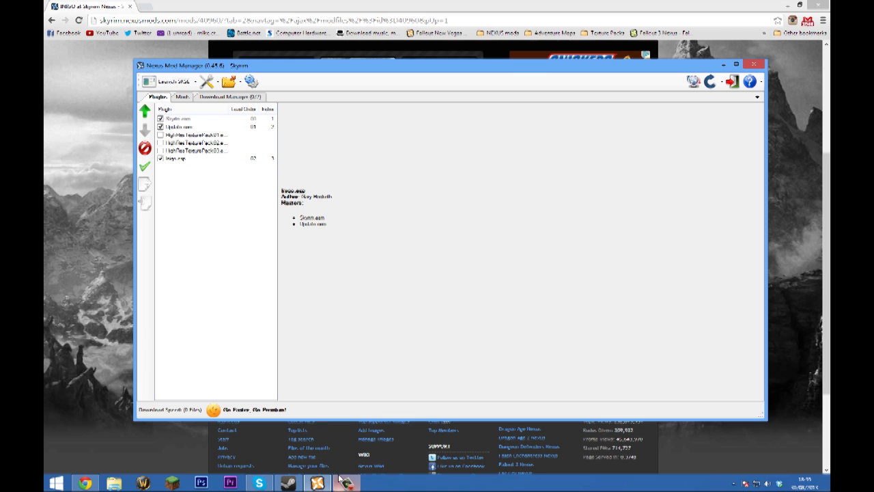
left_click(182, 96)
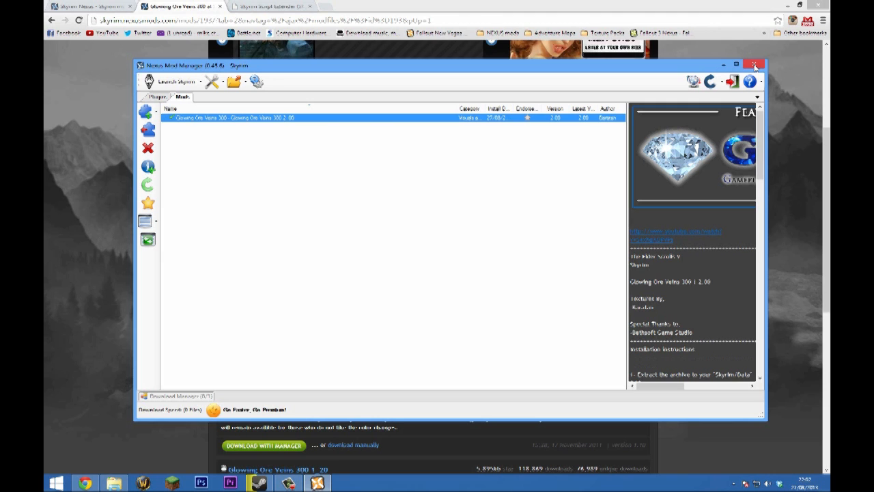
Step: Minimize Nexus Mod Manager and bring up the Skyrim Script Extender download page in the browser
left_click(755, 66)
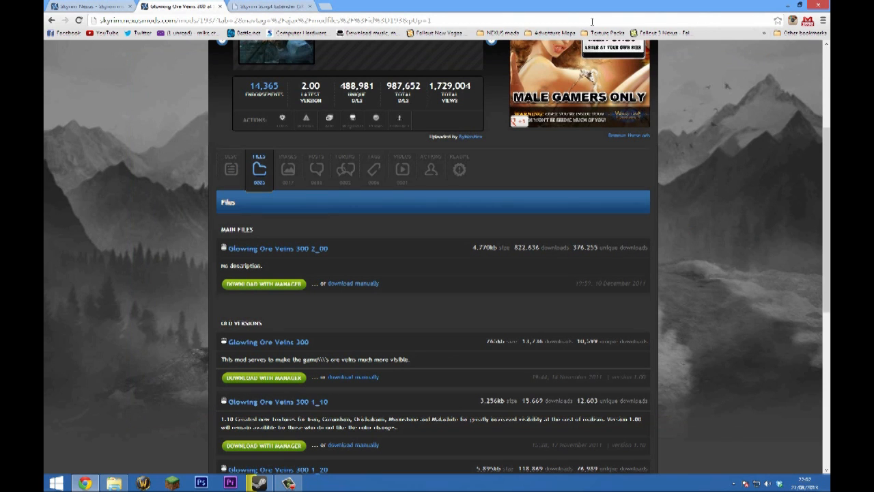
left_click(271, 5)
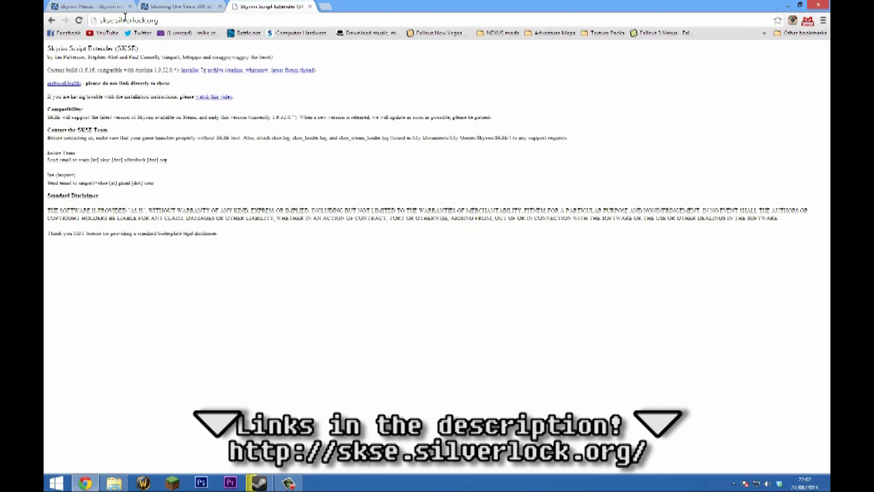
mouse_move(136, 78)
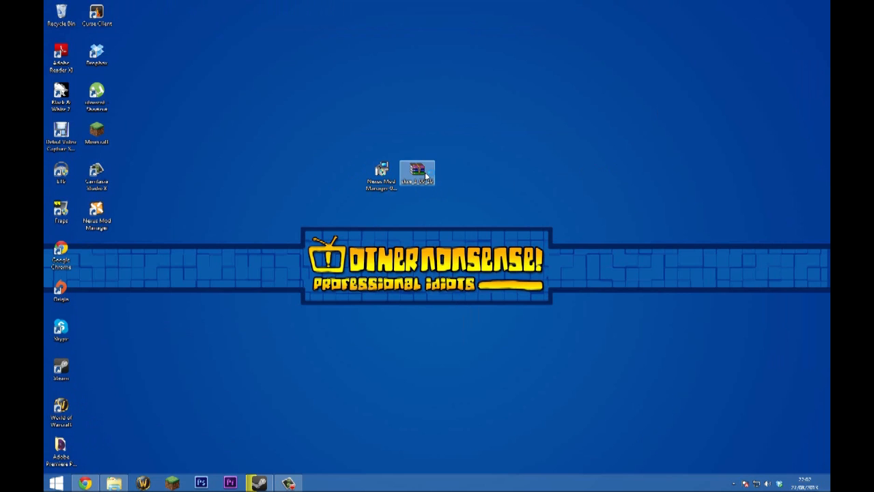
Step: Open the SKSE 7z archive's skse_1_06_16 folder in WinRAR and start a File Explorer window
double_click(417, 172)
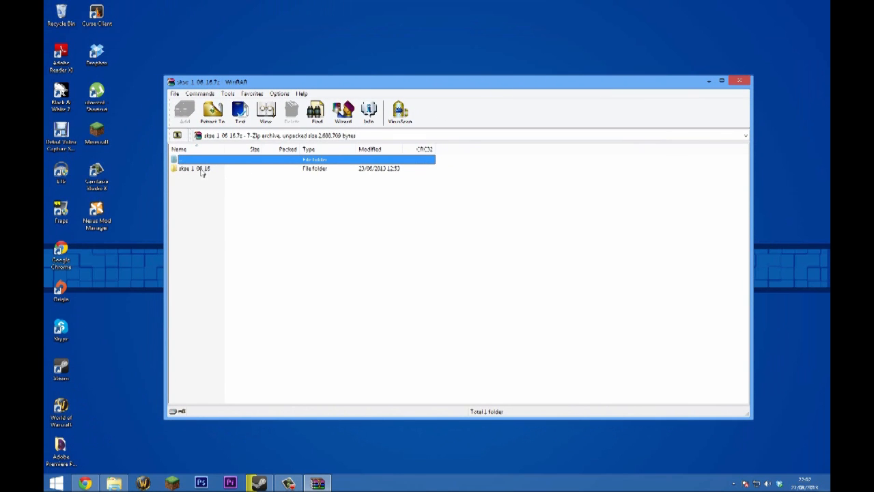
double_click(198, 169)
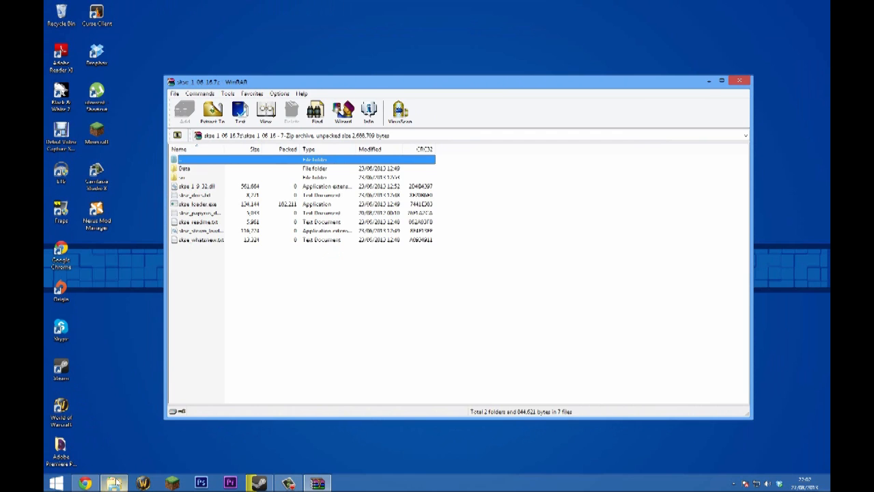
left_click(115, 482)
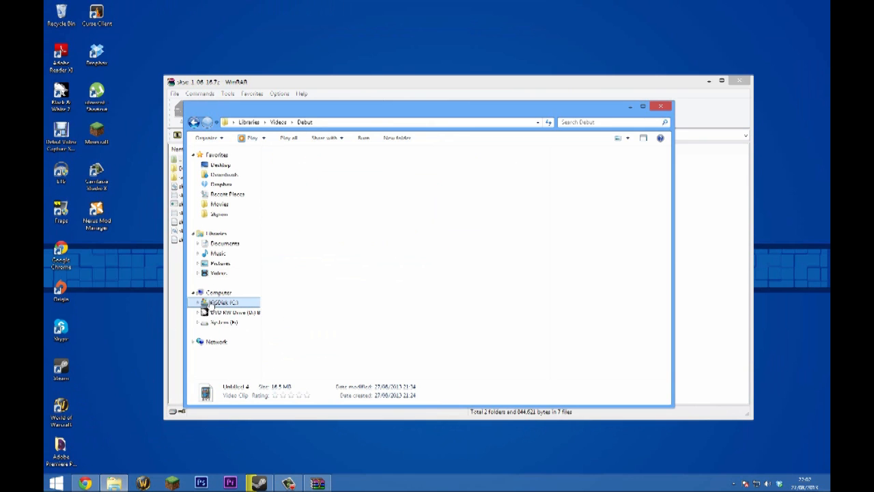
Step: Browse to Steam's Skyrim folder and copy in the SKSE files, merging the Data folders
left_click(223, 301)
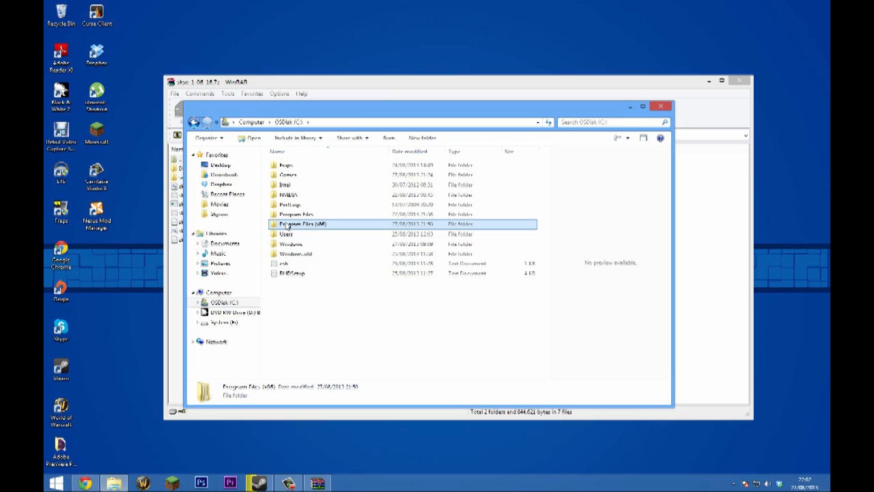
double_click(302, 224)
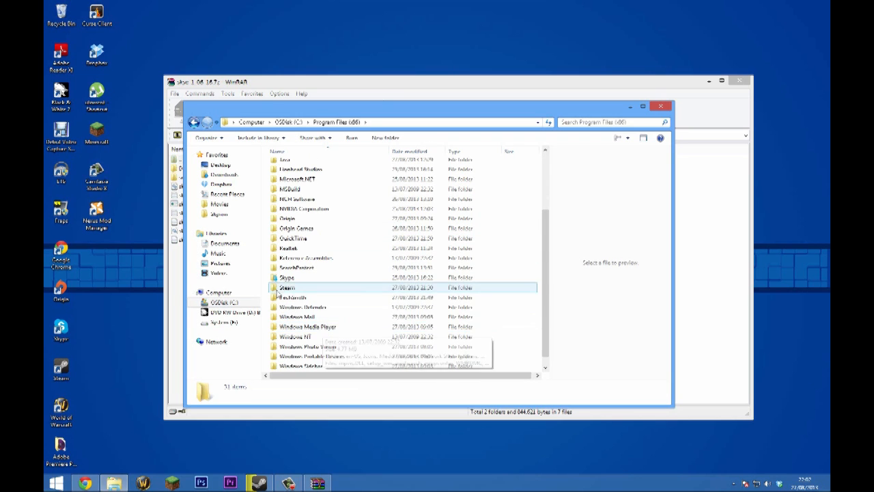
double_click(287, 287)
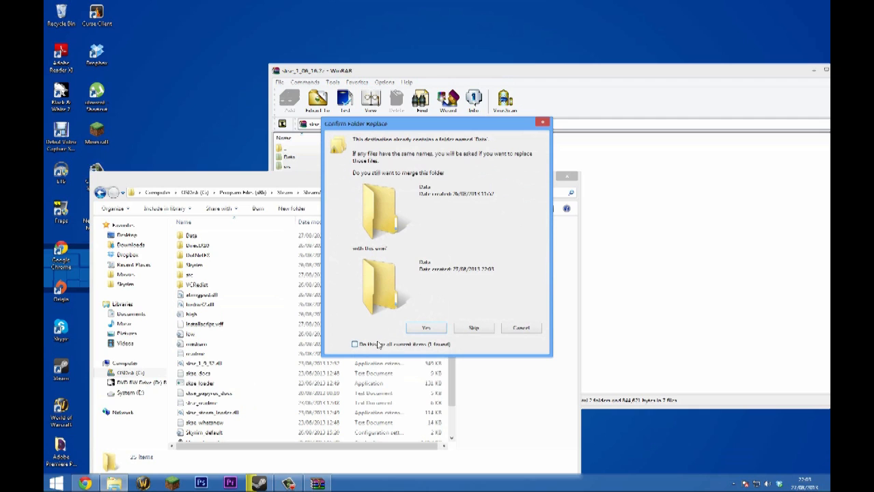
left_click(426, 328)
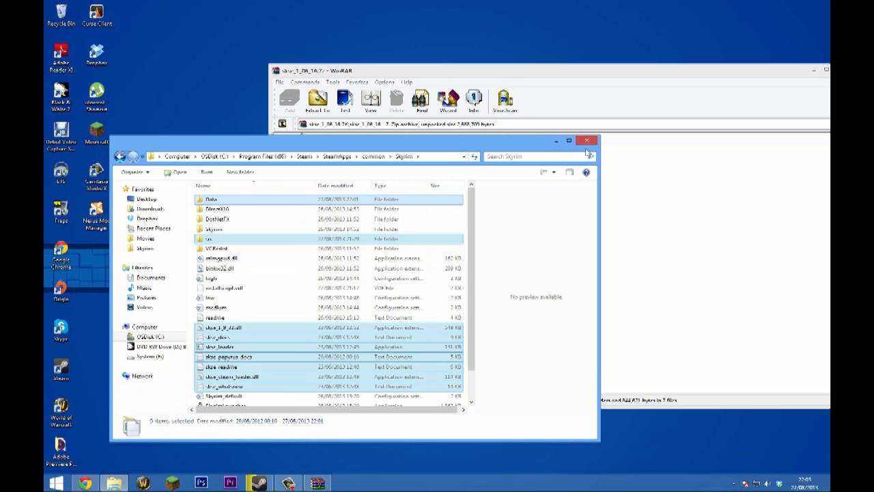
Step: Close the Skyrim folder window and the SKSE archive, returning to the desktop
left_click(586, 144)
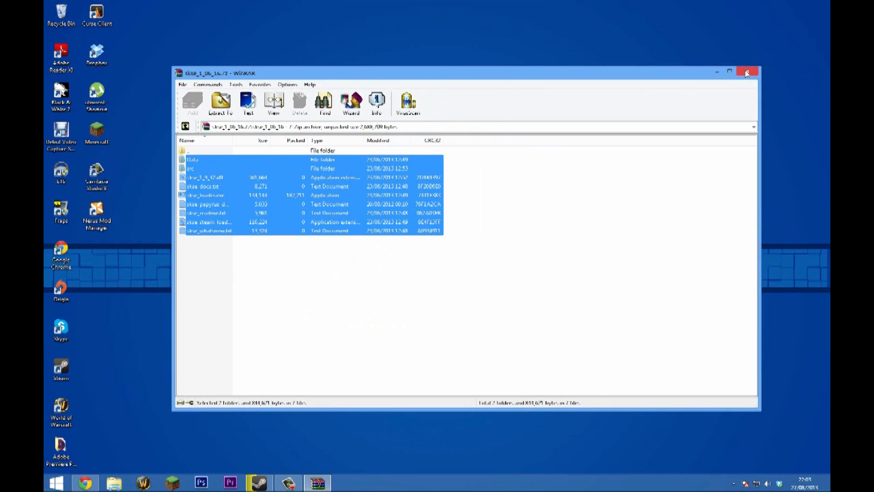
left_click(746, 71)
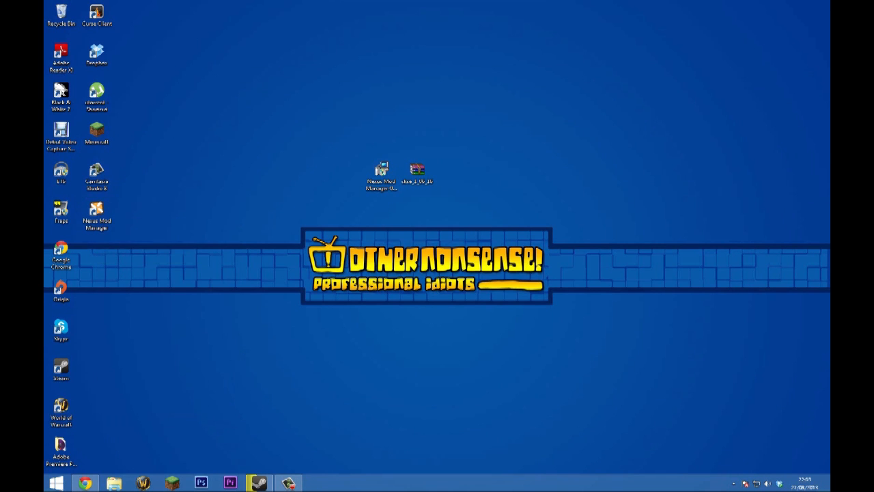
Step: Start Nexus Mod Manager from its desktop shortcut
double_click(381, 174)
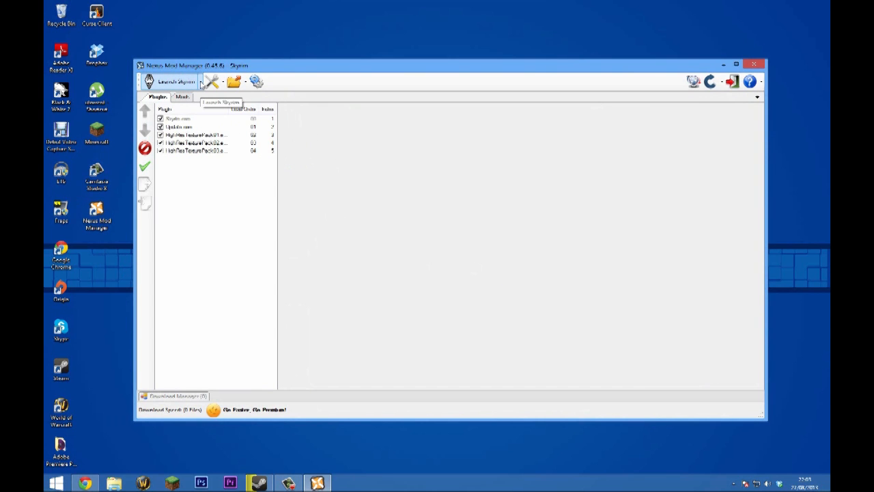
Step: Launch Skyrim through SKSE from the launch dropdown, answering No to keep the manager open
left_click(201, 82)
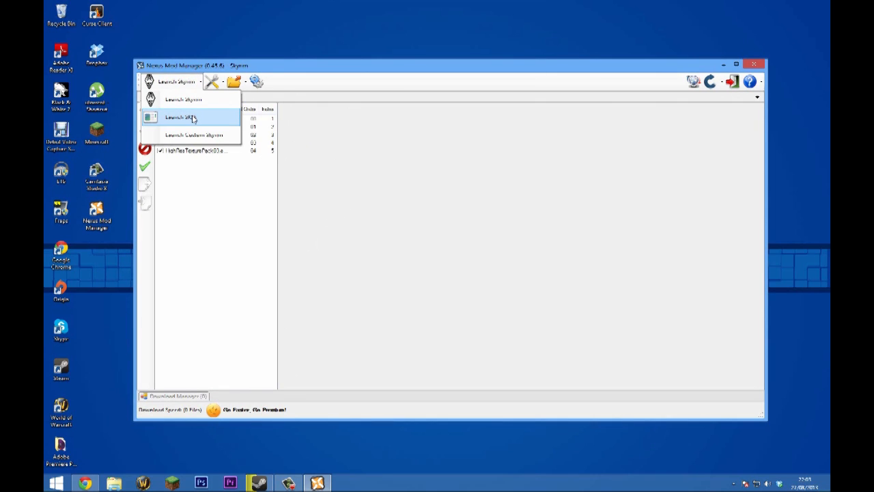
mouse_move(180, 117)
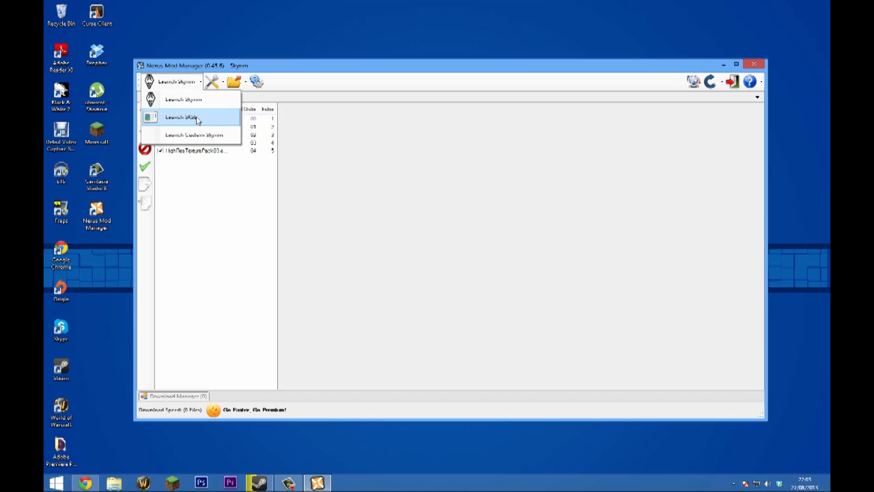
left_click(181, 118)
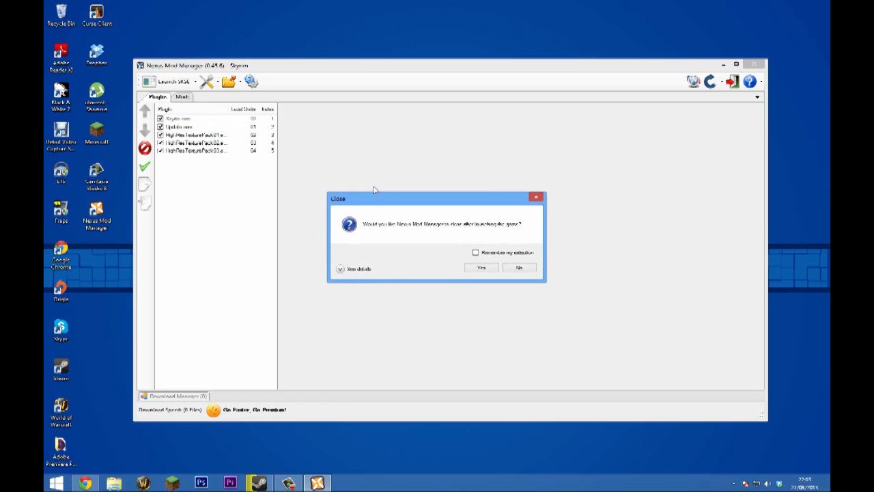
mouse_move(363, 224)
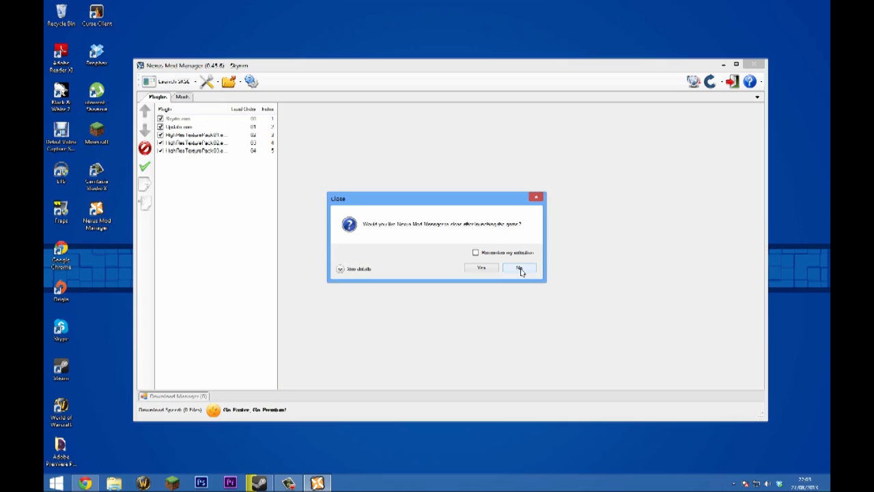
left_click(519, 266)
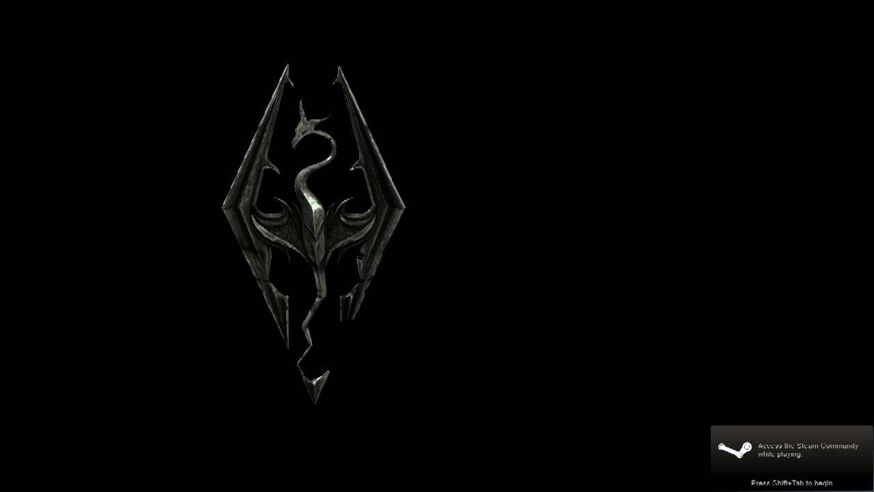